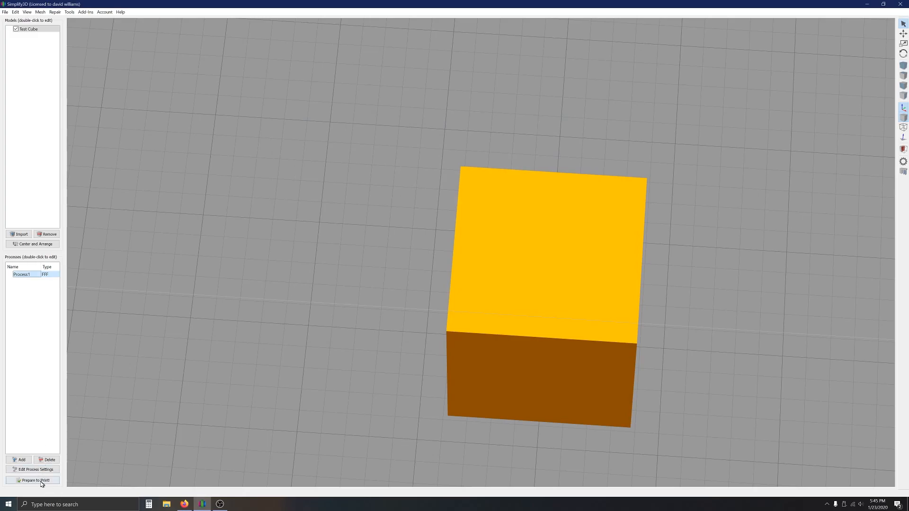
Slice the test cube with Prepare to Print! to show its toolpath preview
{"action": "left_click", "coordinate": [33, 479]}
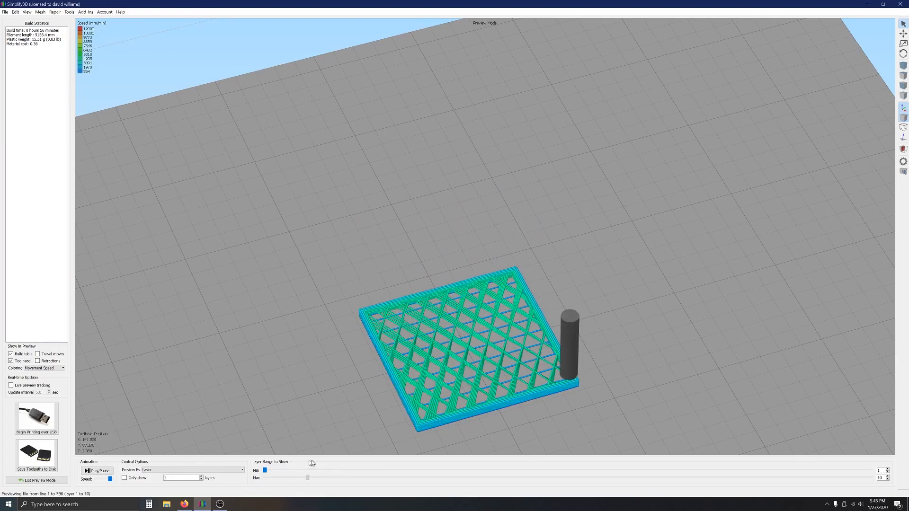
Raise the Max layer range slider to show the cube up through layer 136
{"action": "left_click_drag", "start_coordinate": [307, 477], "coordinate": [442, 477]}
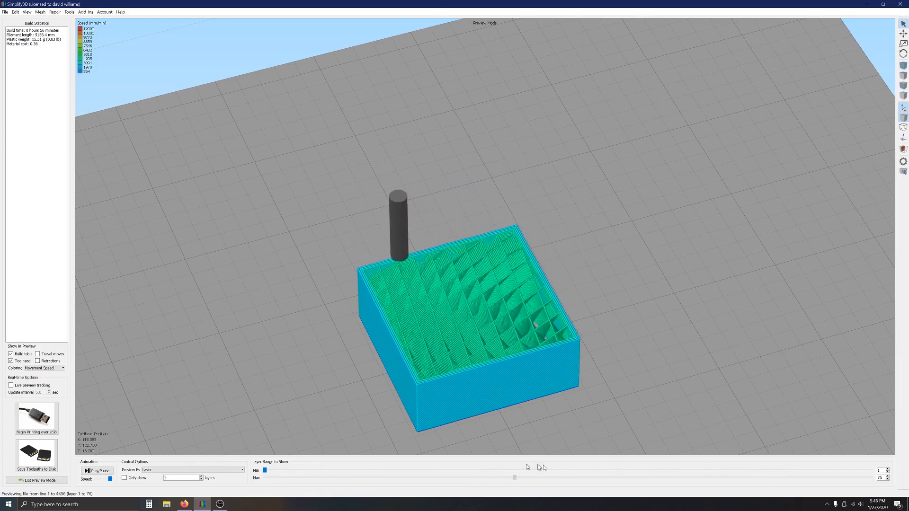
{"action": "left_click_drag", "start_coordinate": [514, 477], "coordinate": [698, 477]}
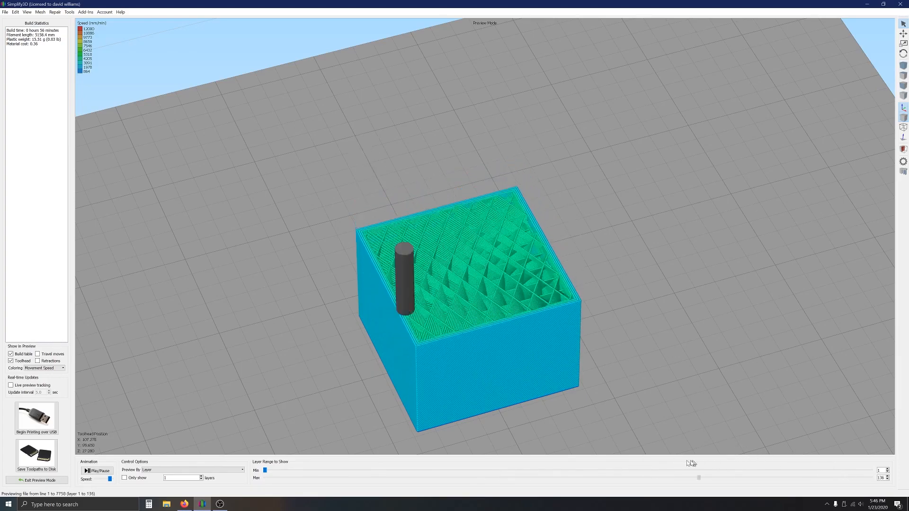